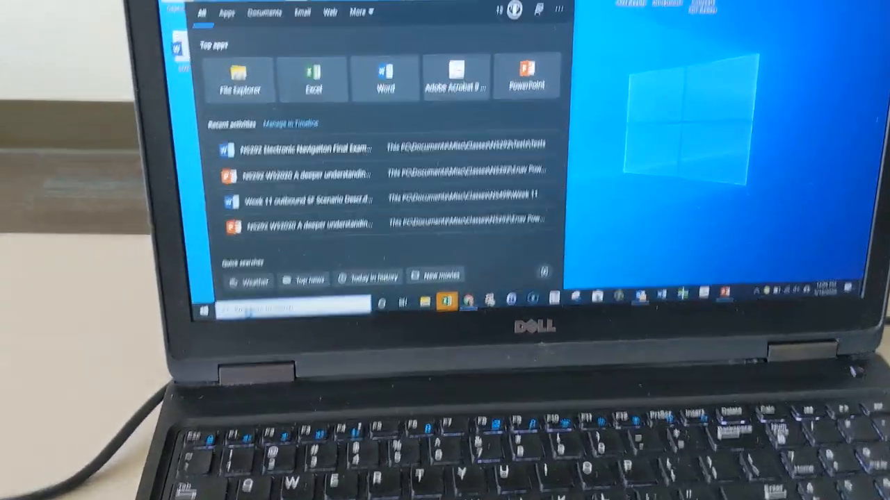
Search Windows for the Camera app by typing 'ca'
text(ca)
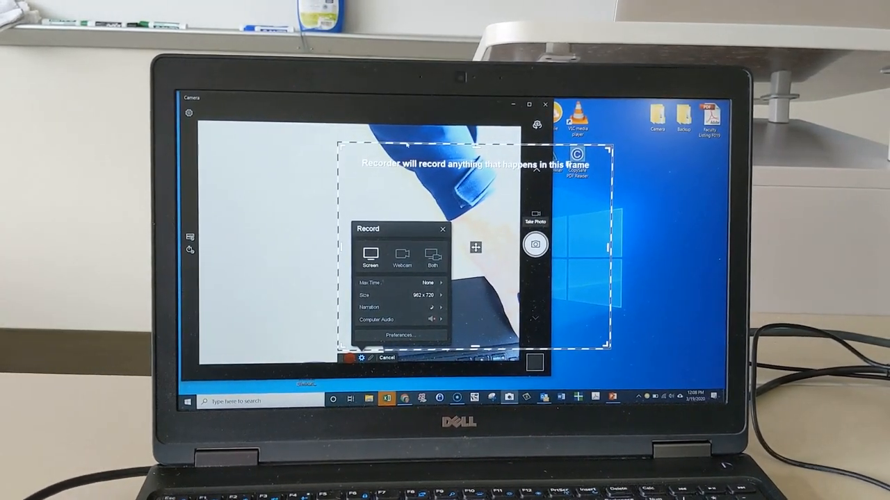
Position the 962 x 720 recording frame over the Camera app's document-camera image
click(386, 358)
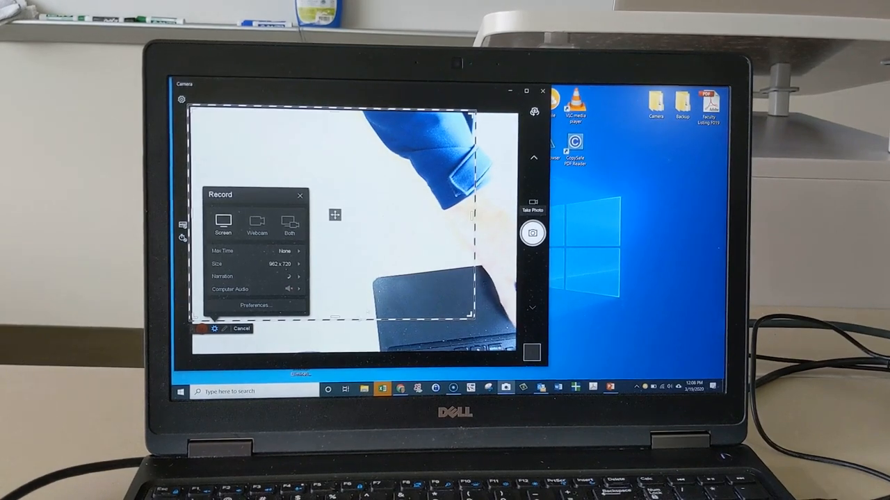
click(241, 329)
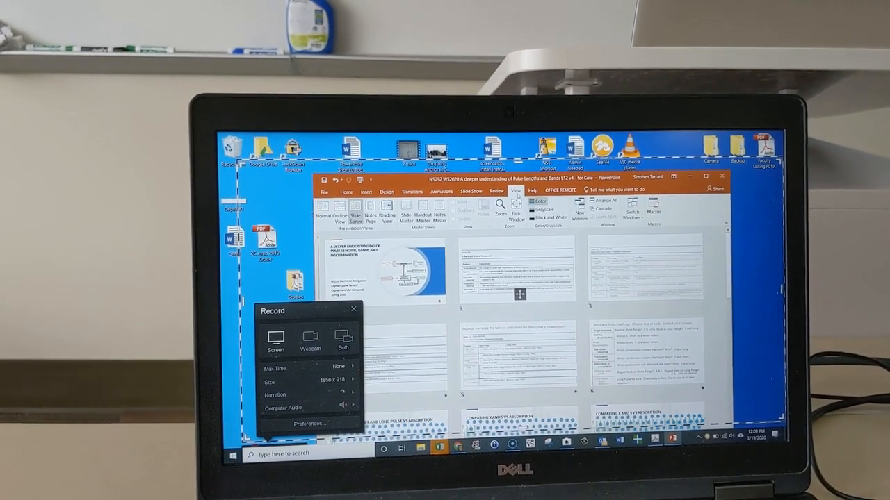
Open PowerPoint's Set Up Show dialog and choose the slide show presentation type
click(471, 191)
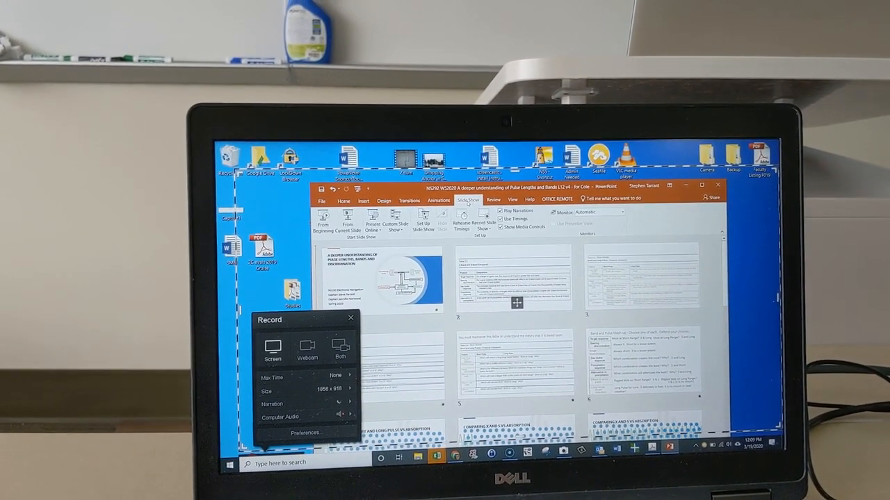
click(423, 217)
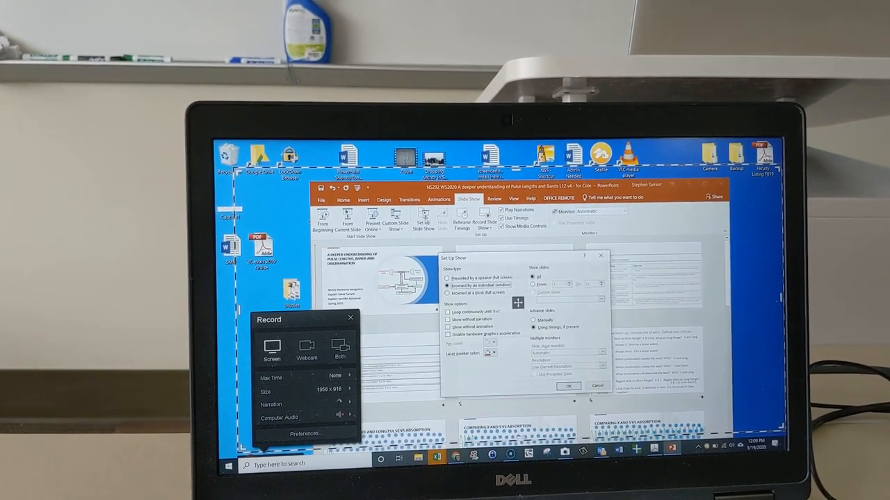
click(448, 277)
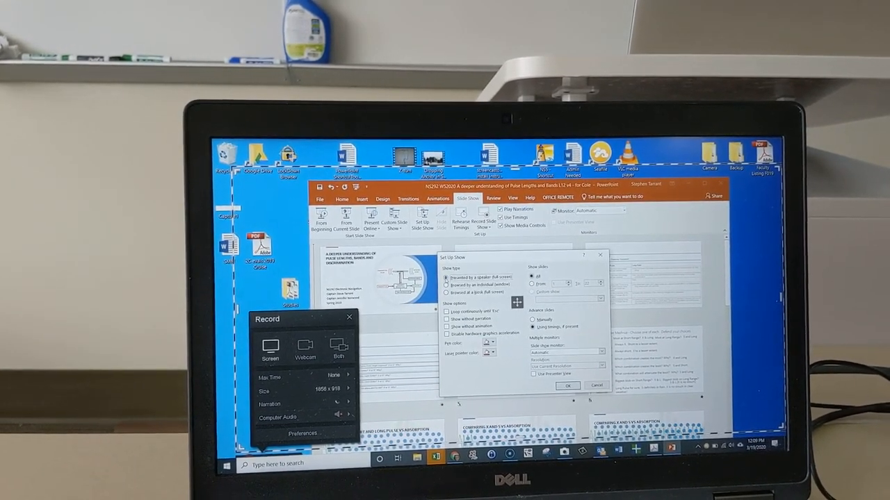